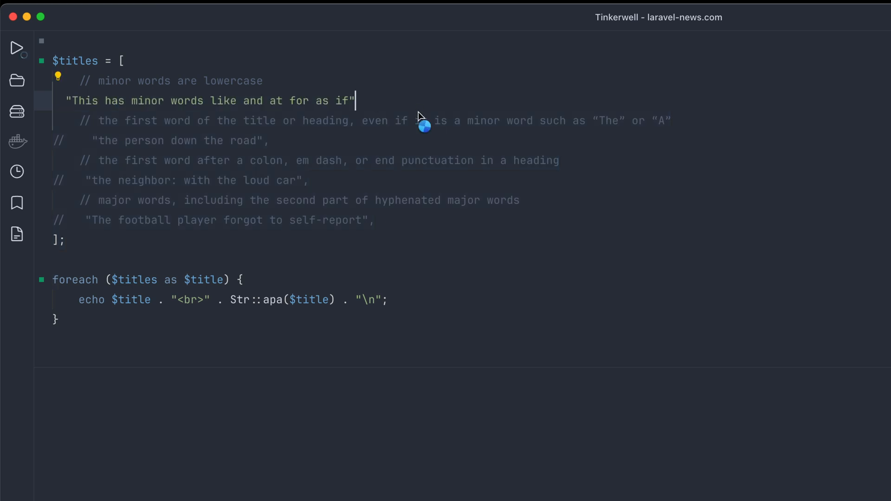
Run Str::apa on the minor-words title and select the output 'This Has Minor Words Like and at for as if'
click(17, 48)
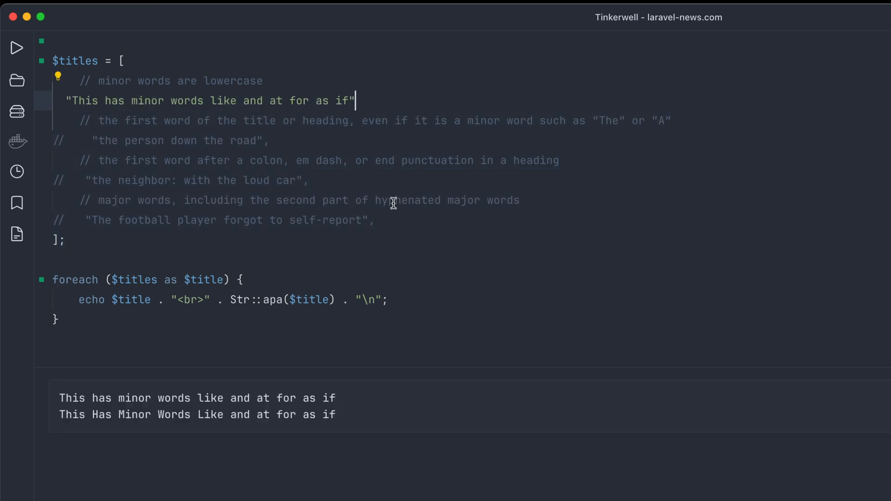
mouse_move(91, 121)
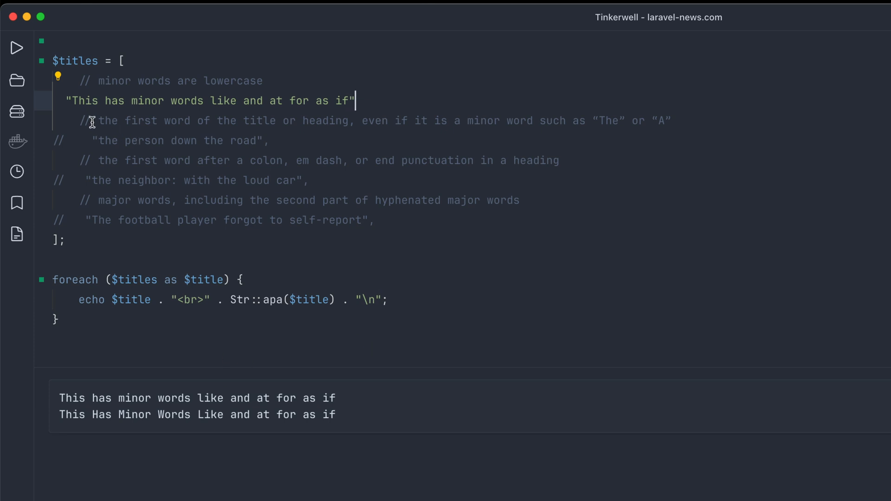
mouse_move(82, 395)
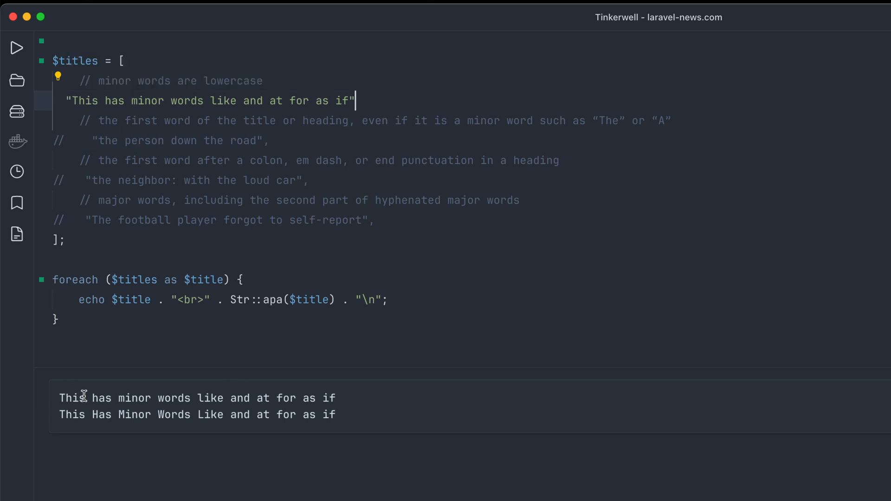
double_click(71, 398)
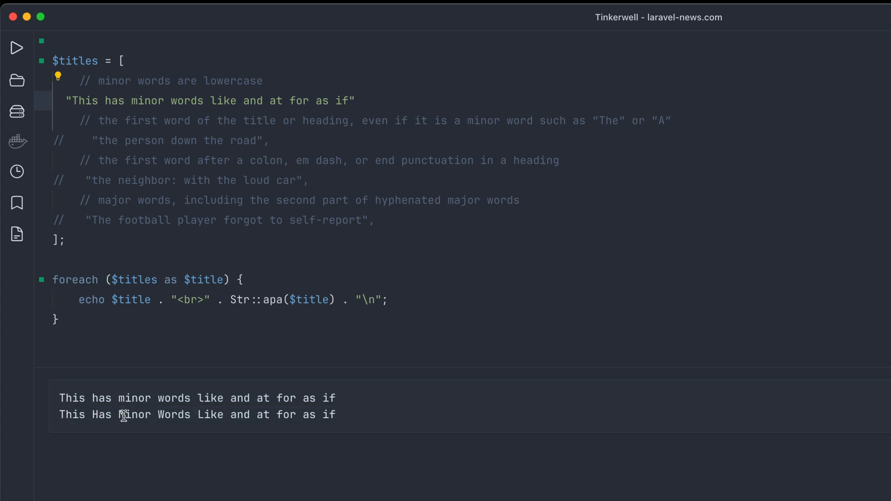
mouse_move(239, 416)
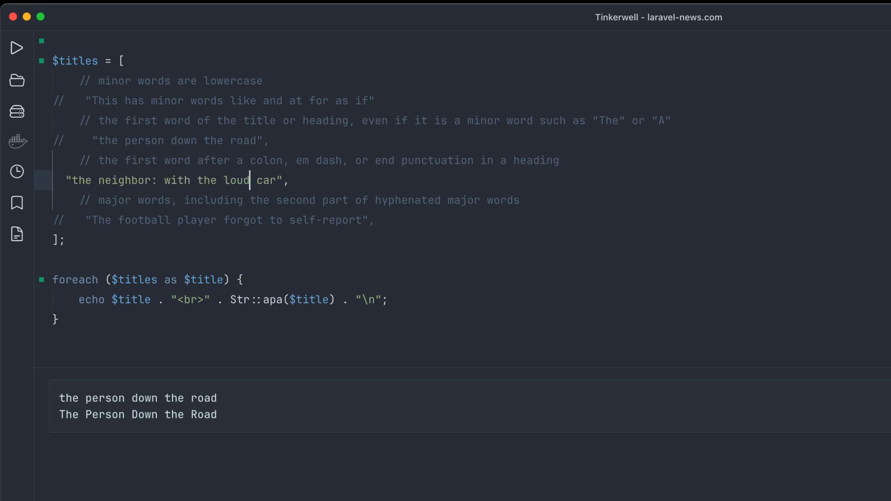
Run the script on the neighbor title to get 'The Neighbor: With the Loud Car'
click(18, 48)
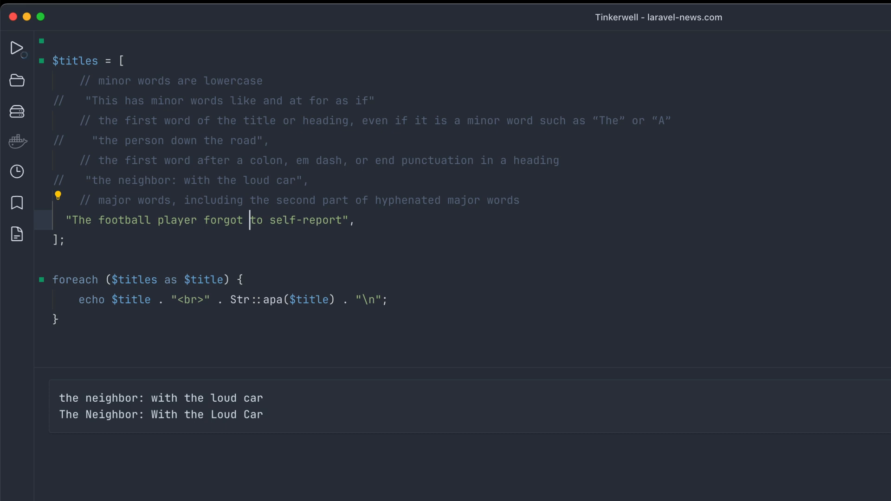
Run the football title, producing 'The Football Player Forgot to Self-Report'
click(17, 47)
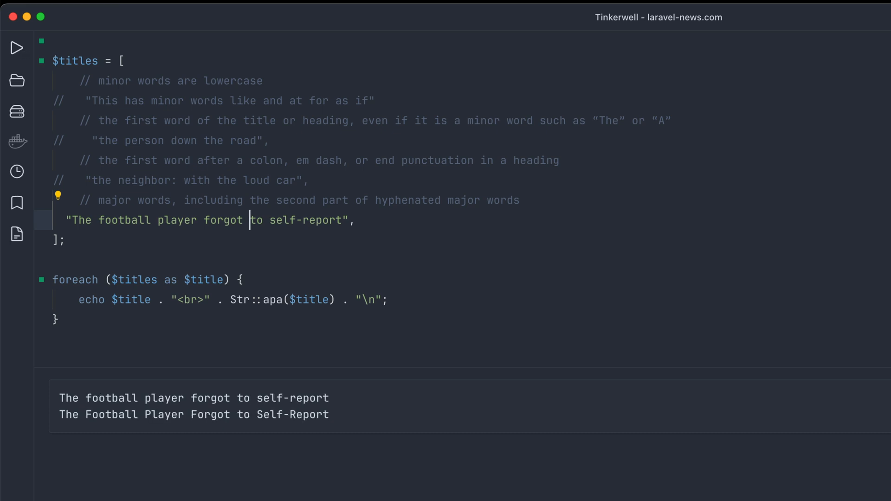